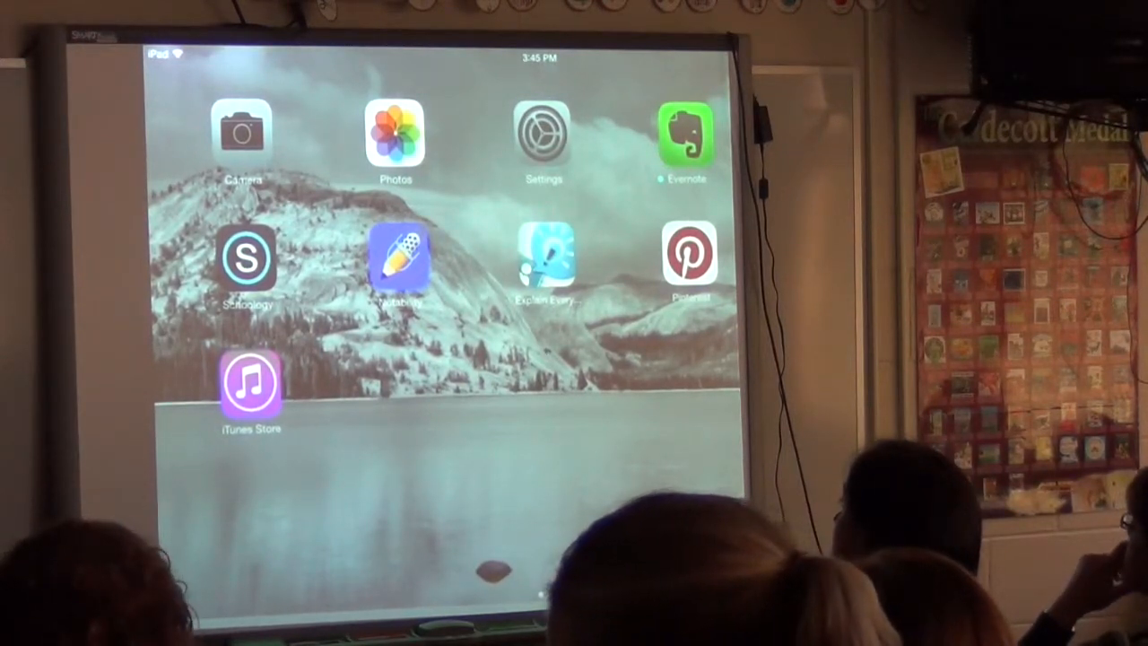
- Launch Settings, go to General, and scroll the list down to the Usage entry
{"action": "left_click", "coordinate": [542, 134]}
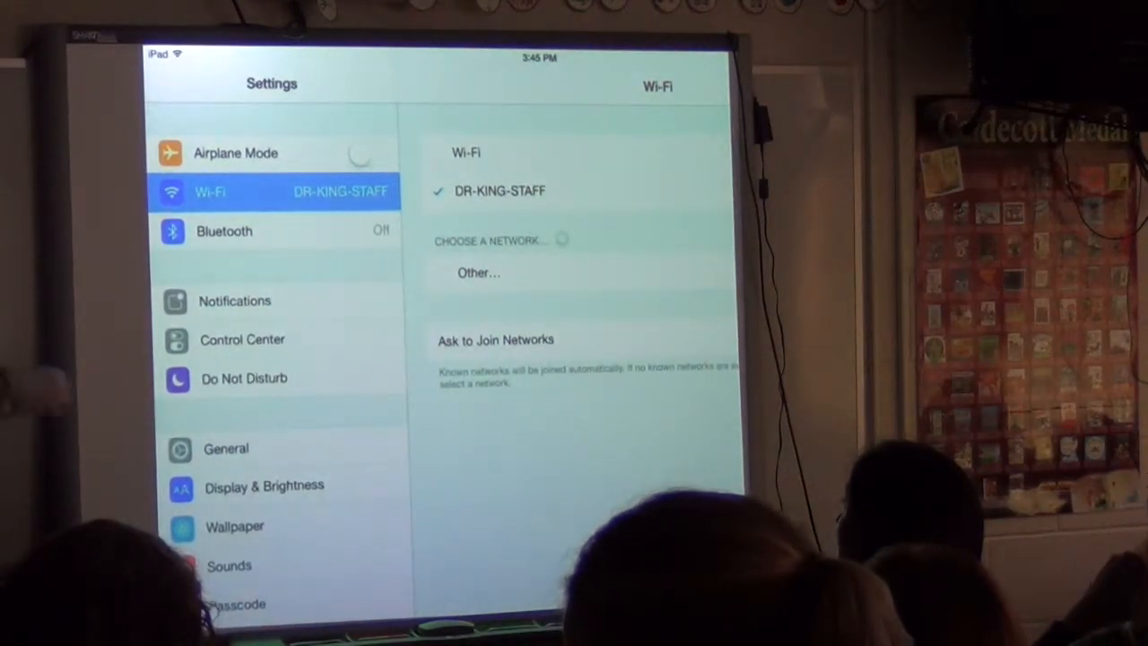
{"action": "left_click", "coordinate": [226, 449]}
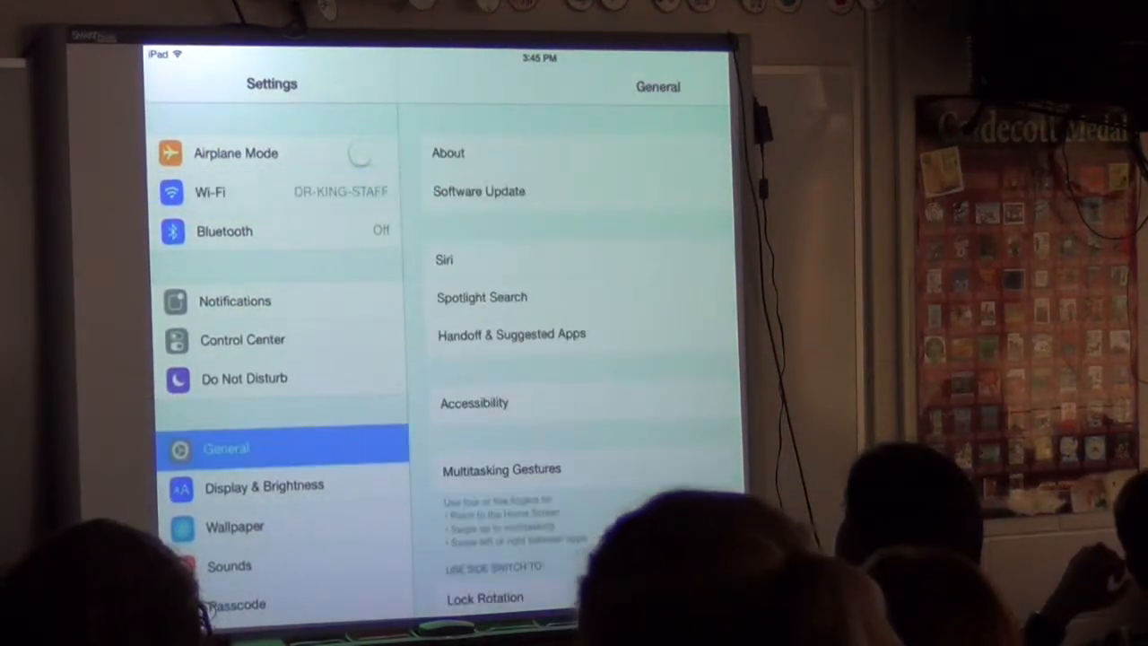
{"action": "scroll", "scroll_direction": "down", "scroll_amount": 3}
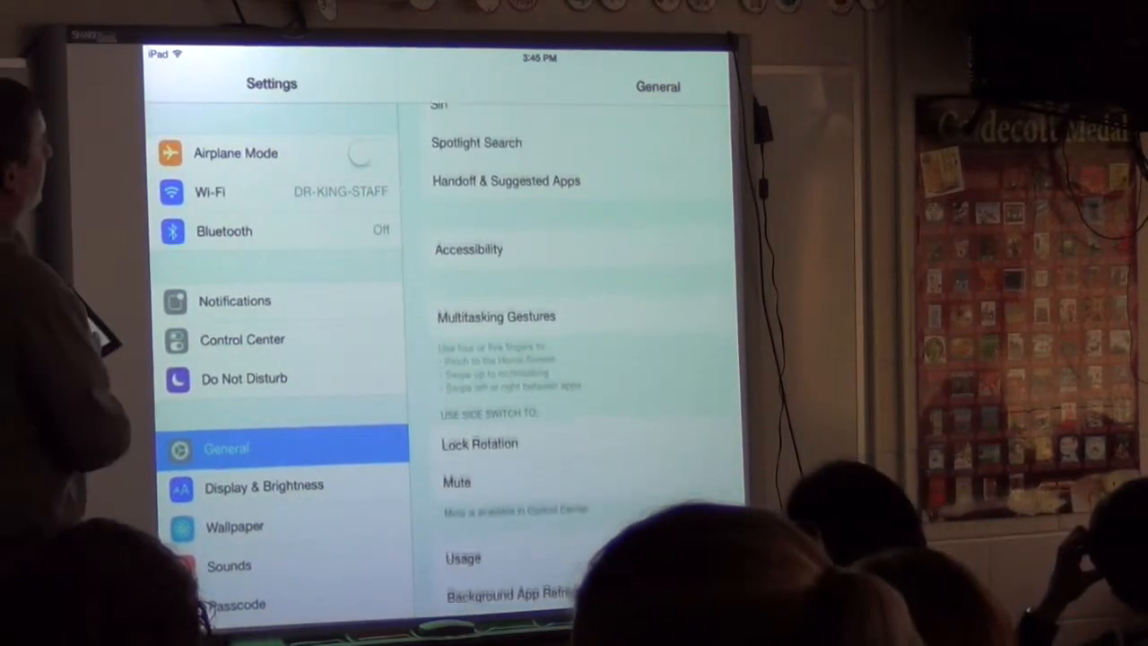
{"action": "scroll", "scroll_direction": "down", "scroll_amount": 3}
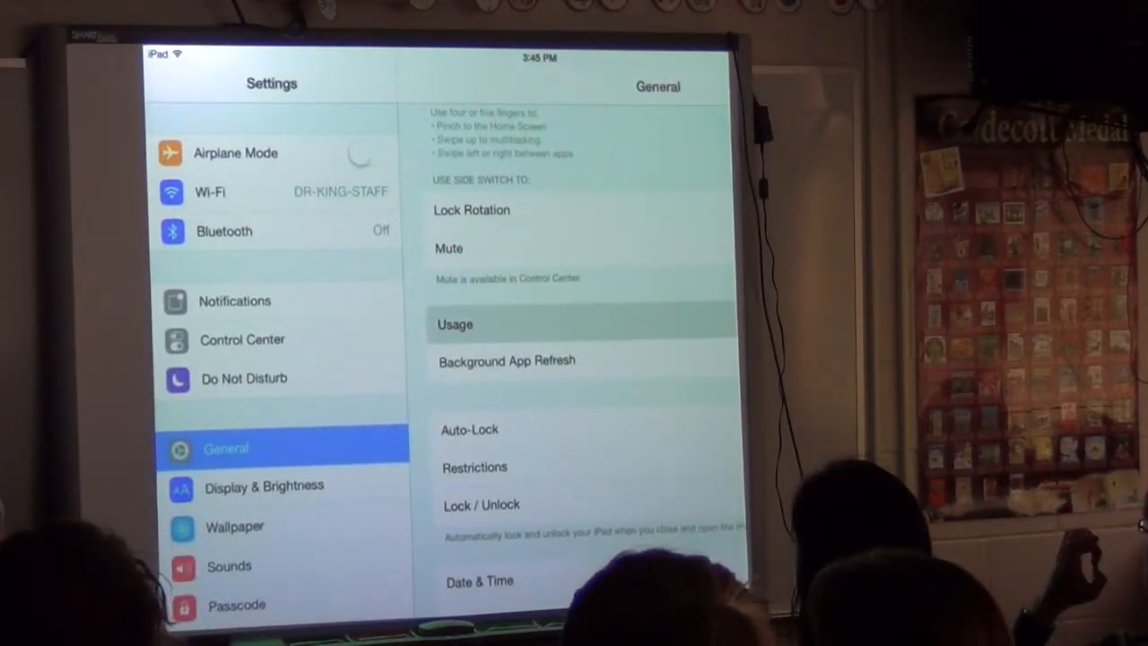
- View the Usage battery and storage figures, then go into Manage Storage for the per-app breakdown
{"action": "left_click", "coordinate": [456, 323]}
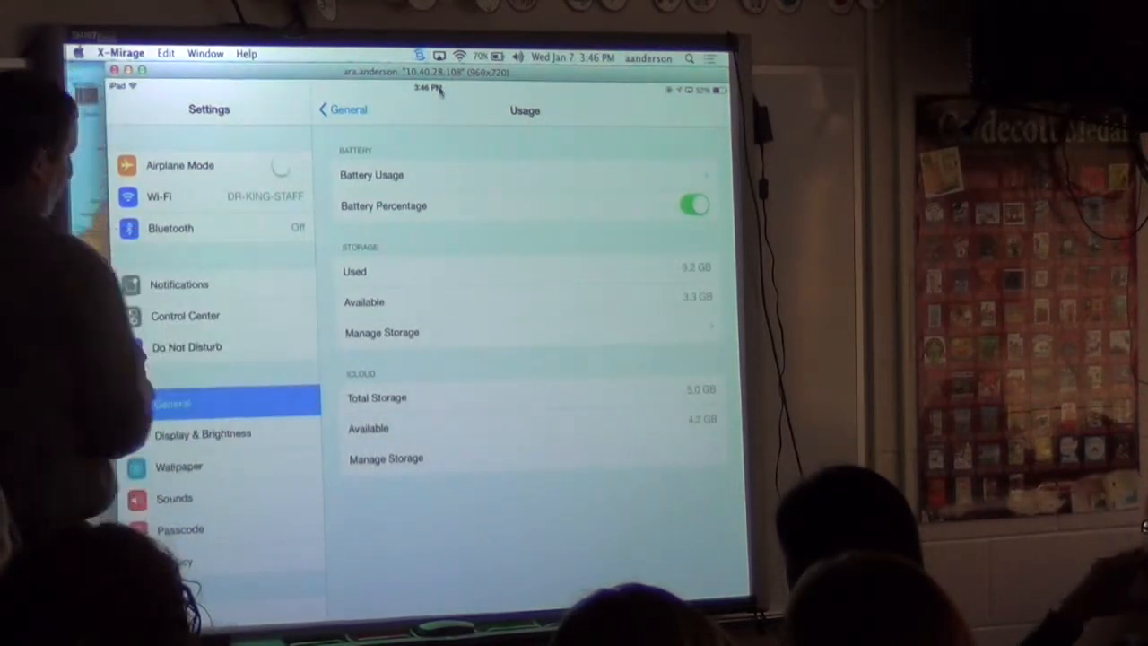
{"action": "left_click", "coordinate": [382, 331]}
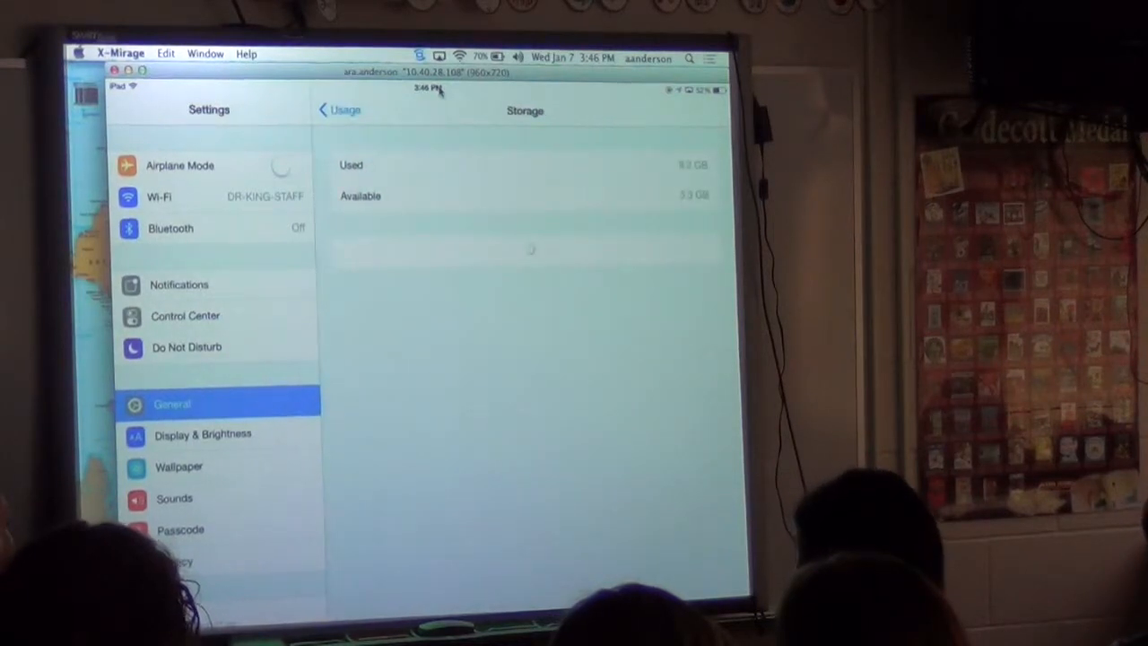